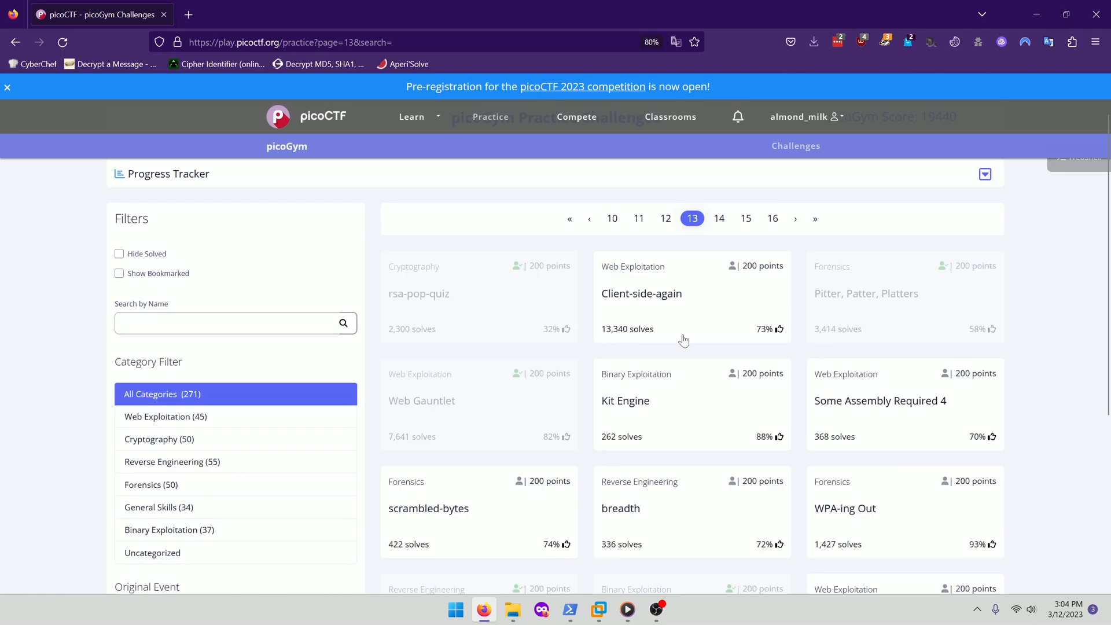
pyautogui.moveTo(680, 292)
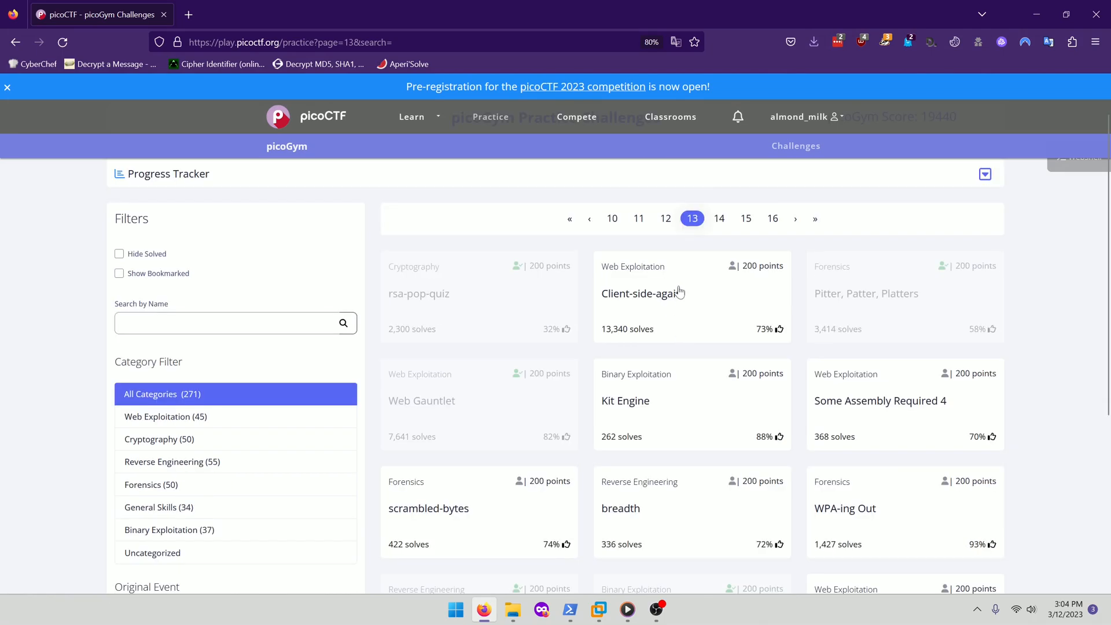
pyautogui.moveTo(662, 296)
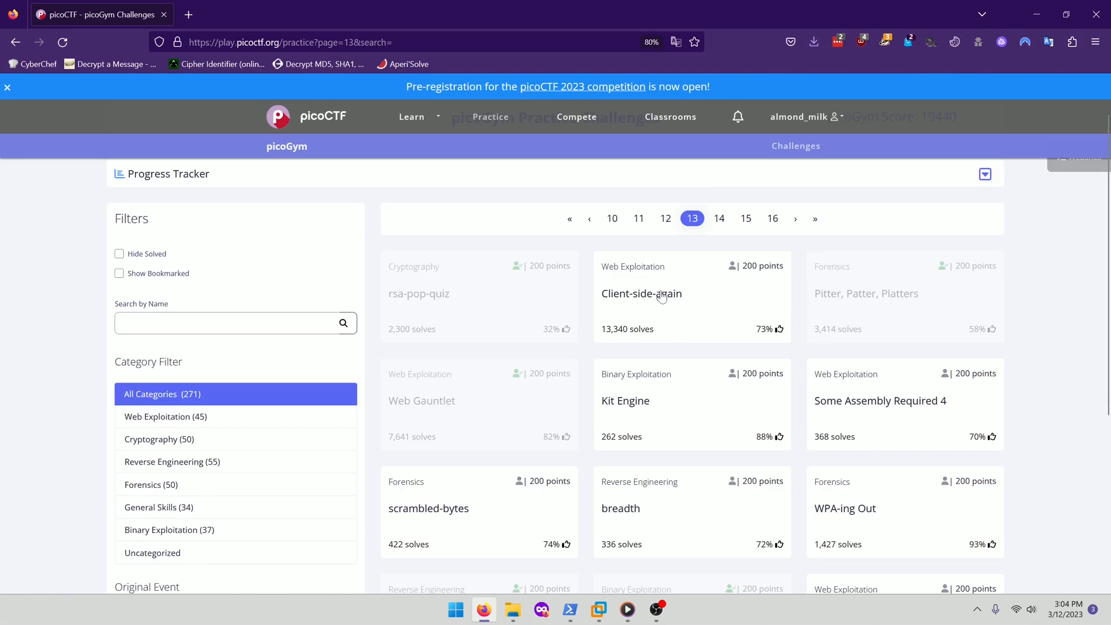
pyautogui.moveTo(653, 283)
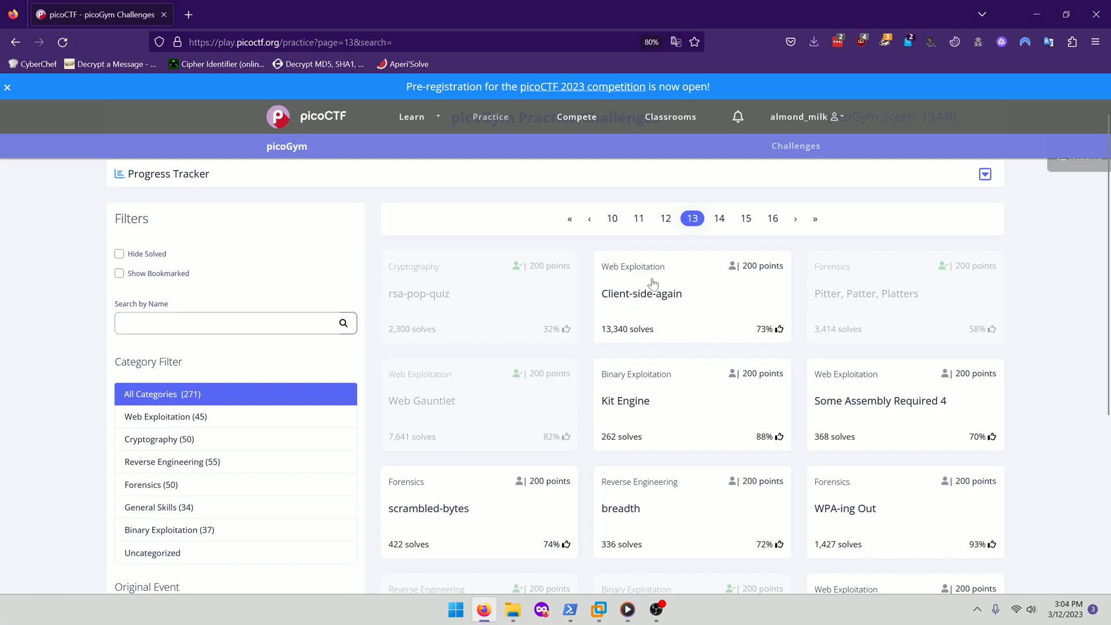
pyautogui.moveTo(650, 297)
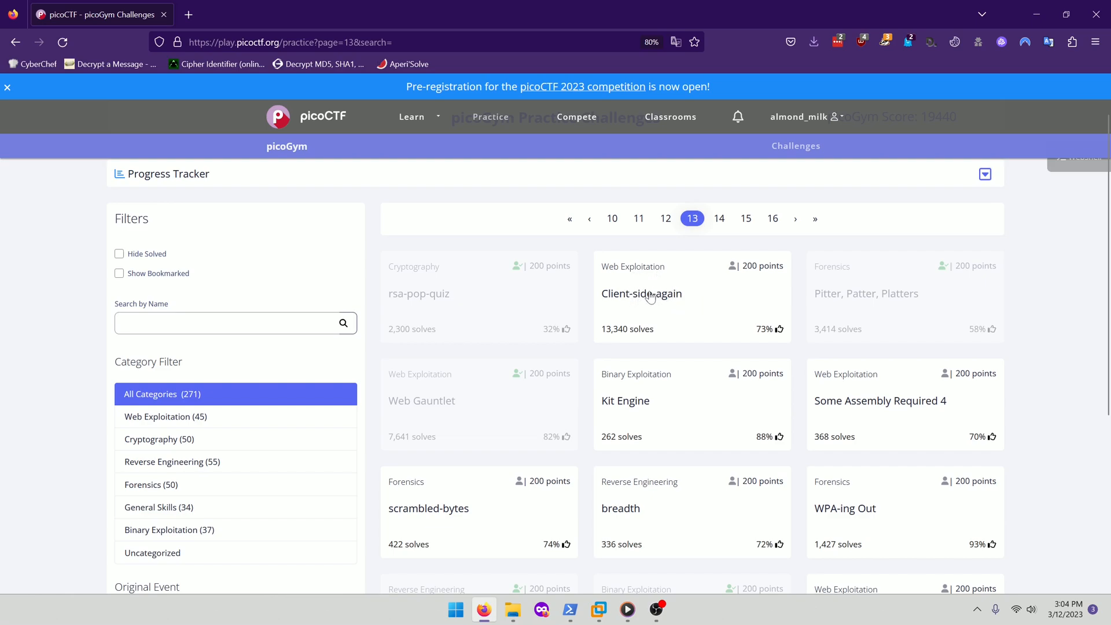
# Open the Client-side-again login portal in a new tab, try a guessed password, and dismiss the rejection alert
pyautogui.click(641, 294)
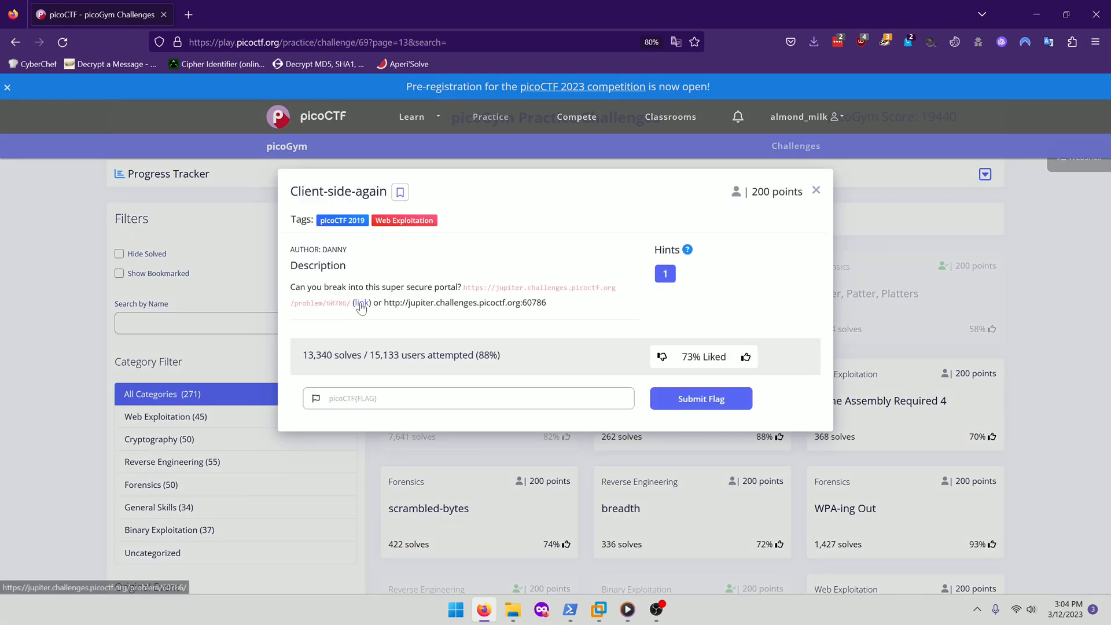
pyautogui.click(361, 302)
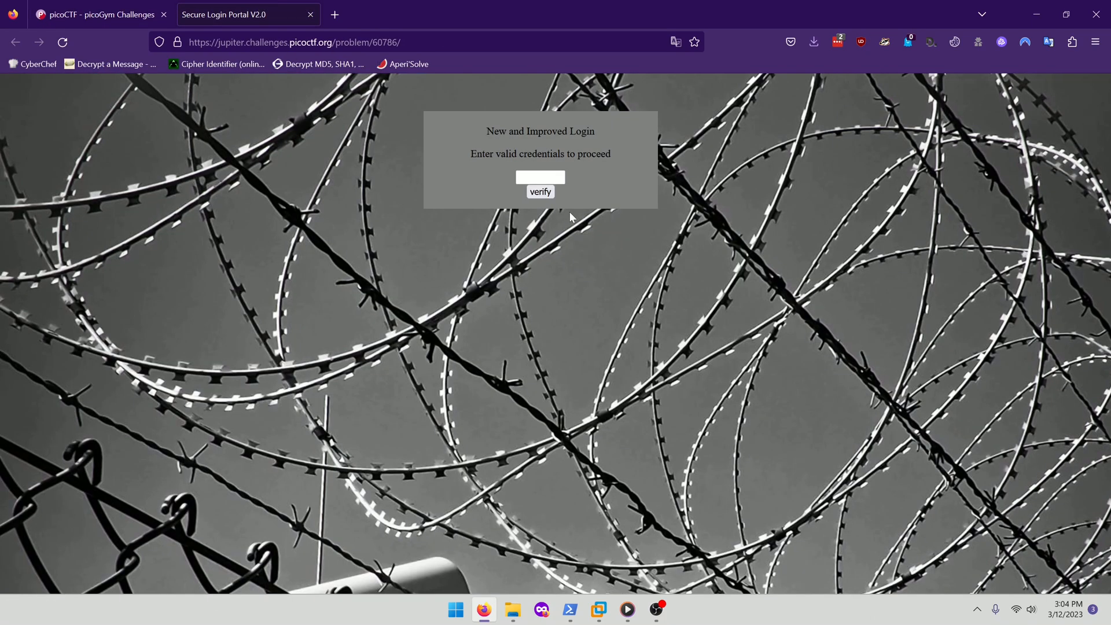
pyautogui.click(540, 193)
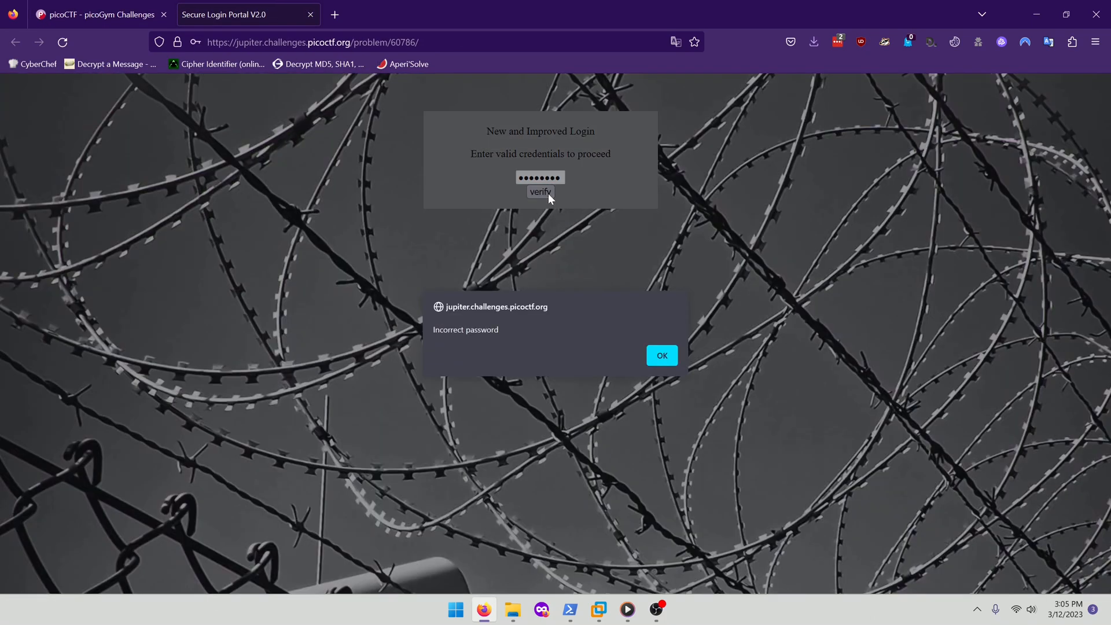
pyautogui.click(661, 355)
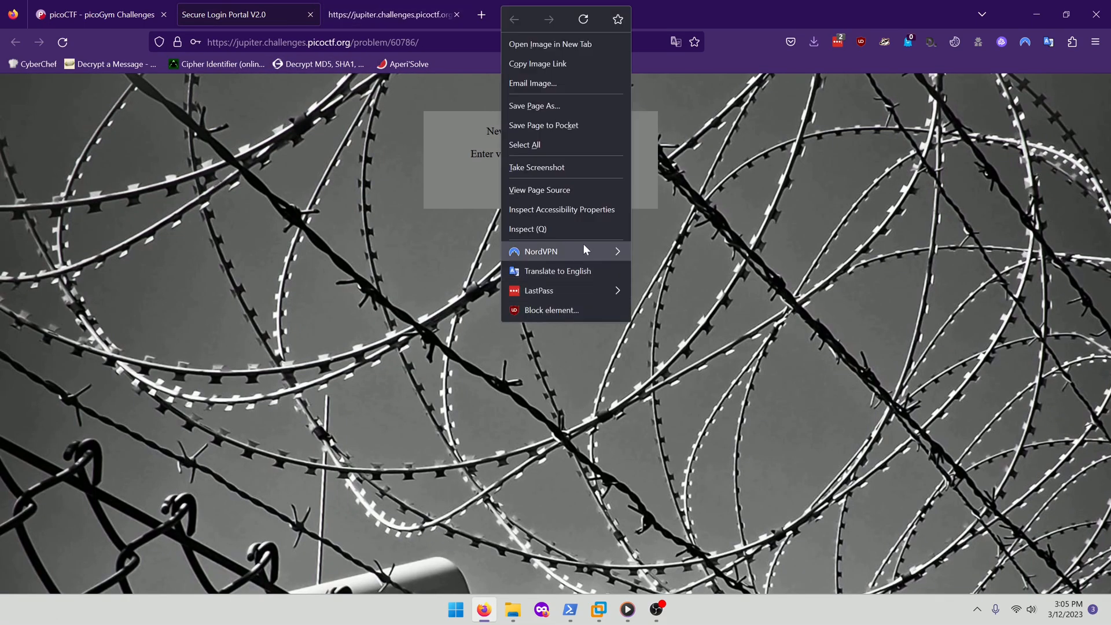
# Inspect the login page and expand its inline password-check script in the Inspector
pyautogui.click(527, 229)
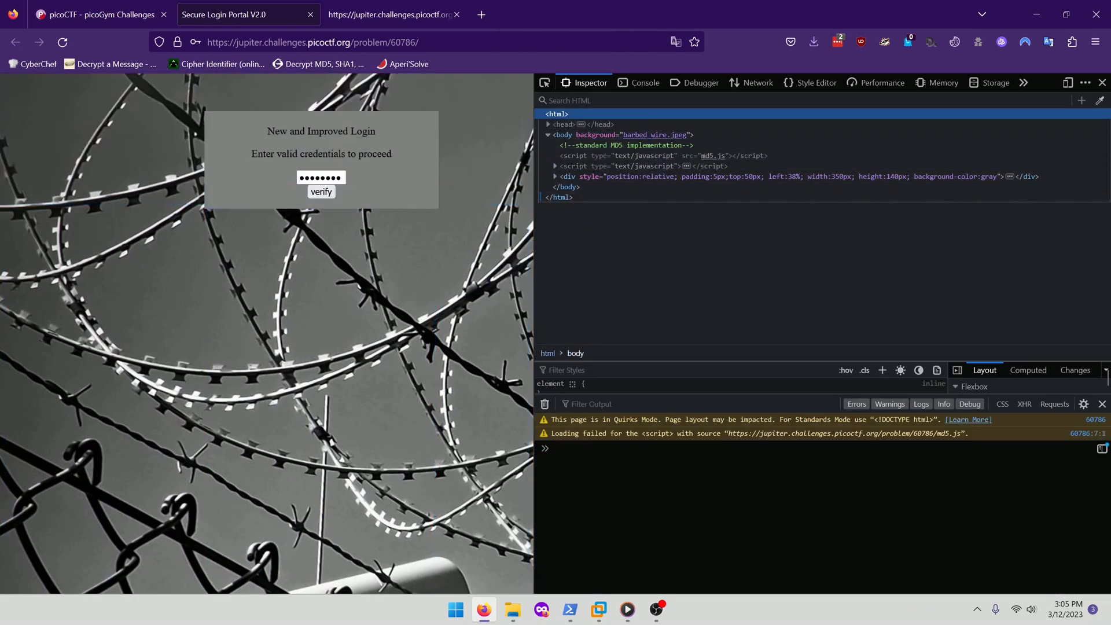
pyautogui.click(555, 166)
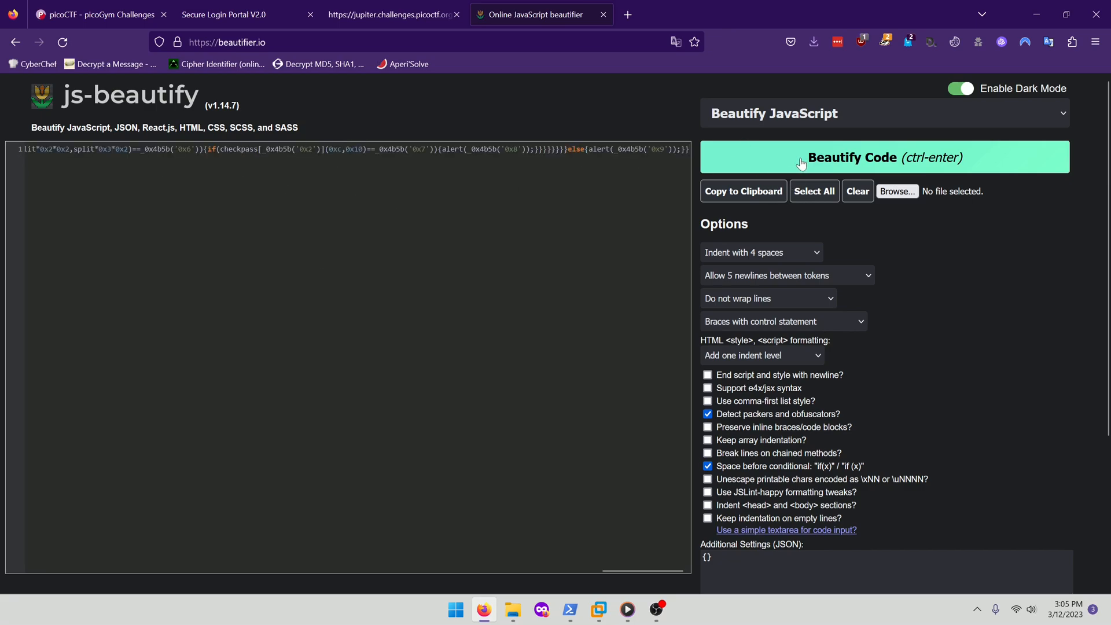
# Beautify the pasted obfuscated script and highlight the 0x3 index in verify's first check
pyautogui.click(884, 158)
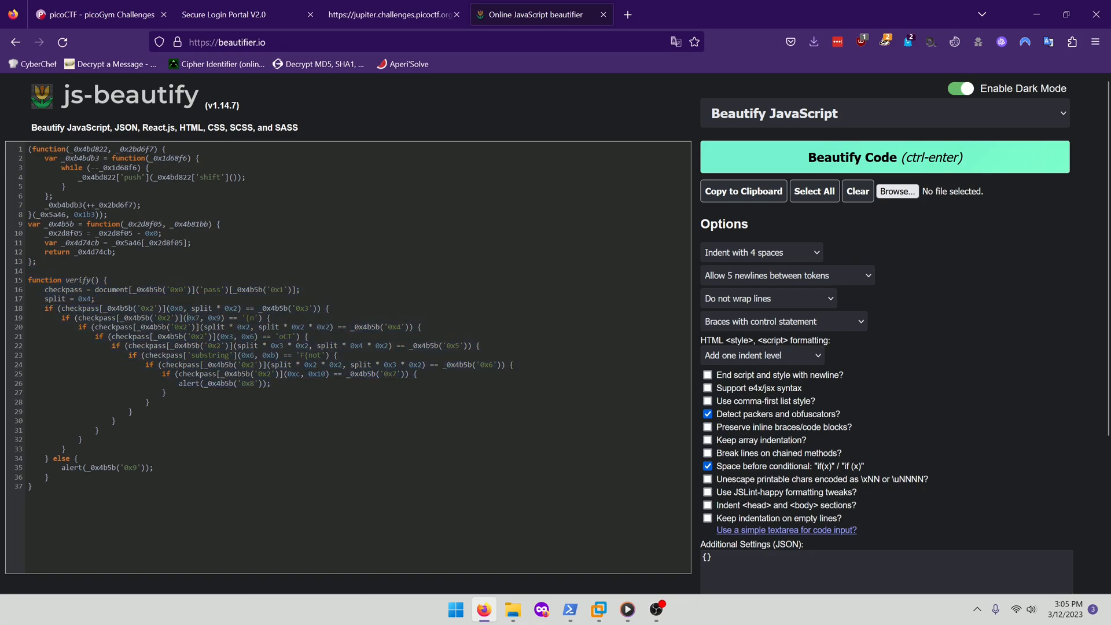
pyautogui.doubleClick(265, 307)
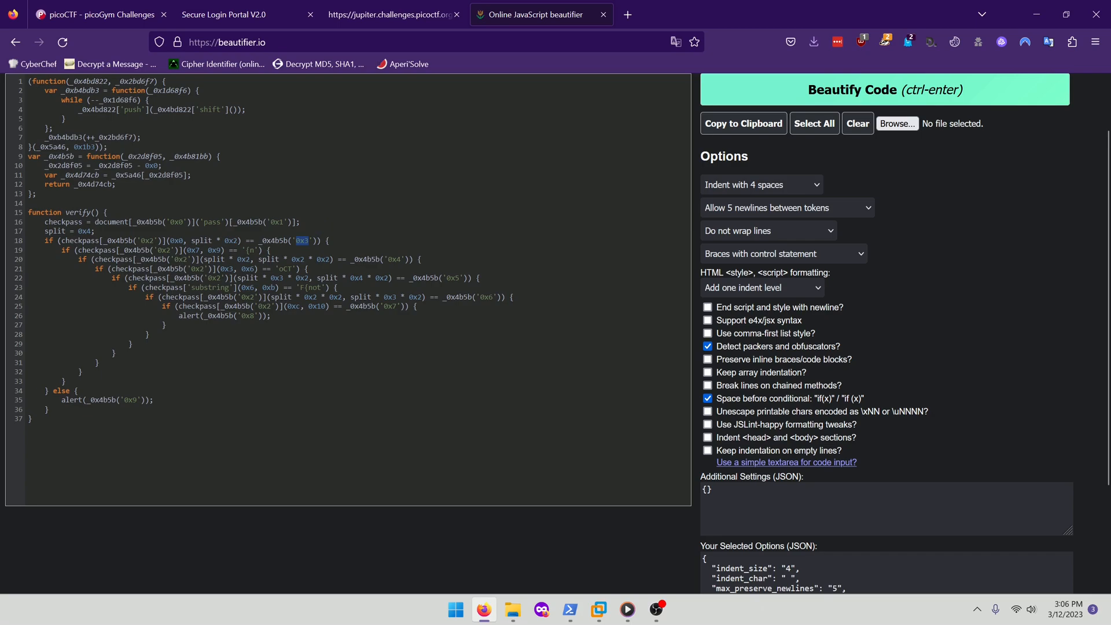
# Switch between the login portal and beautified script windows to lay them out side by side
pyautogui.click(225, 14)
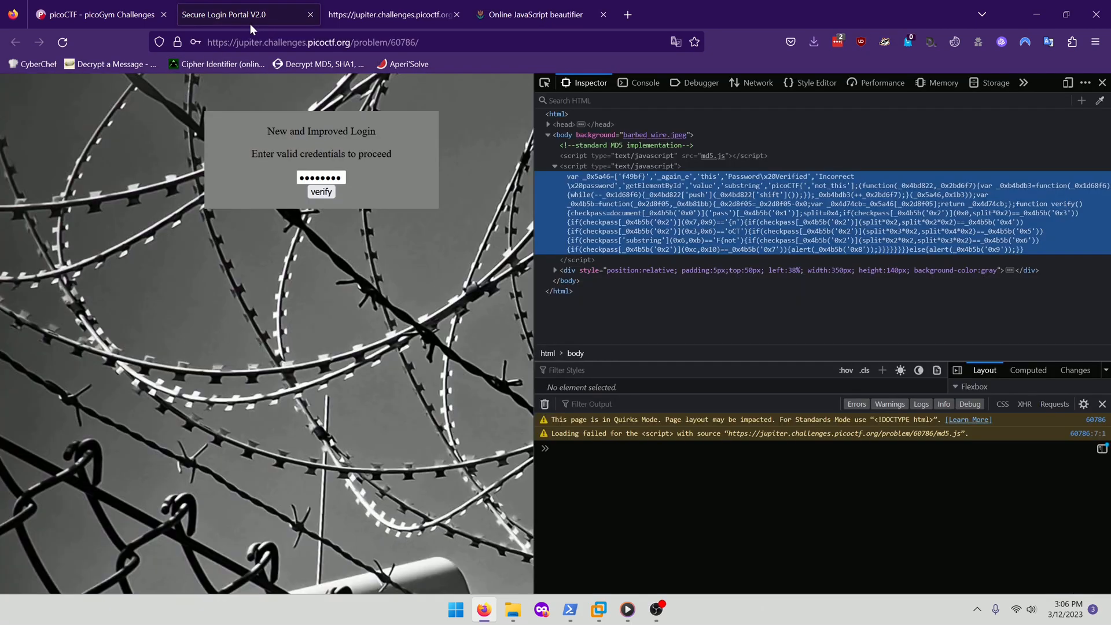
pyautogui.moveTo(617, 182)
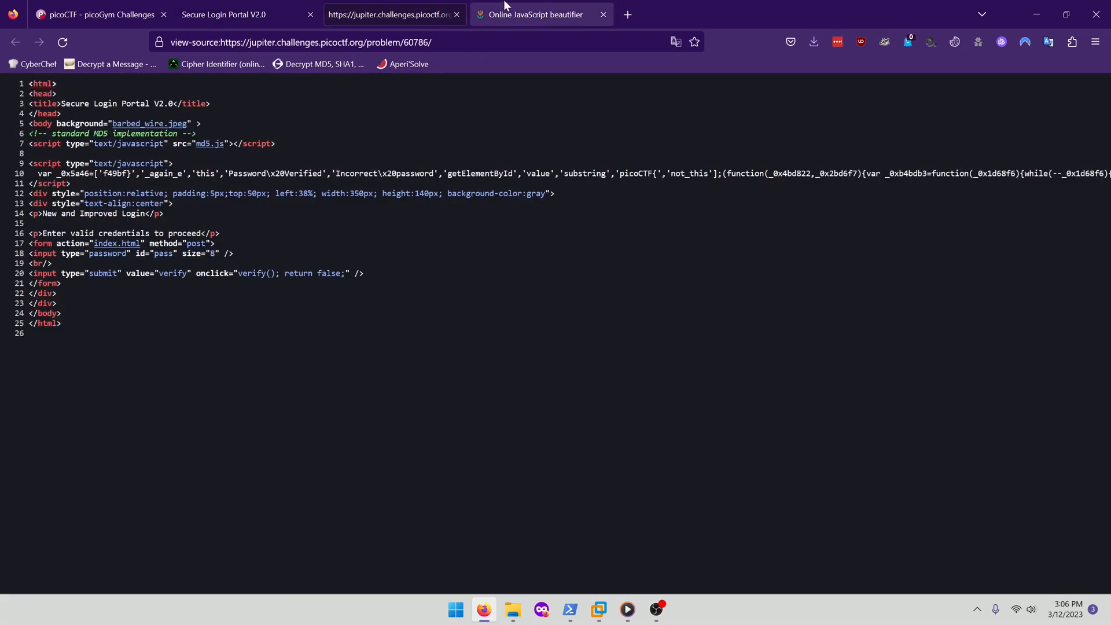
pyautogui.click(534, 14)
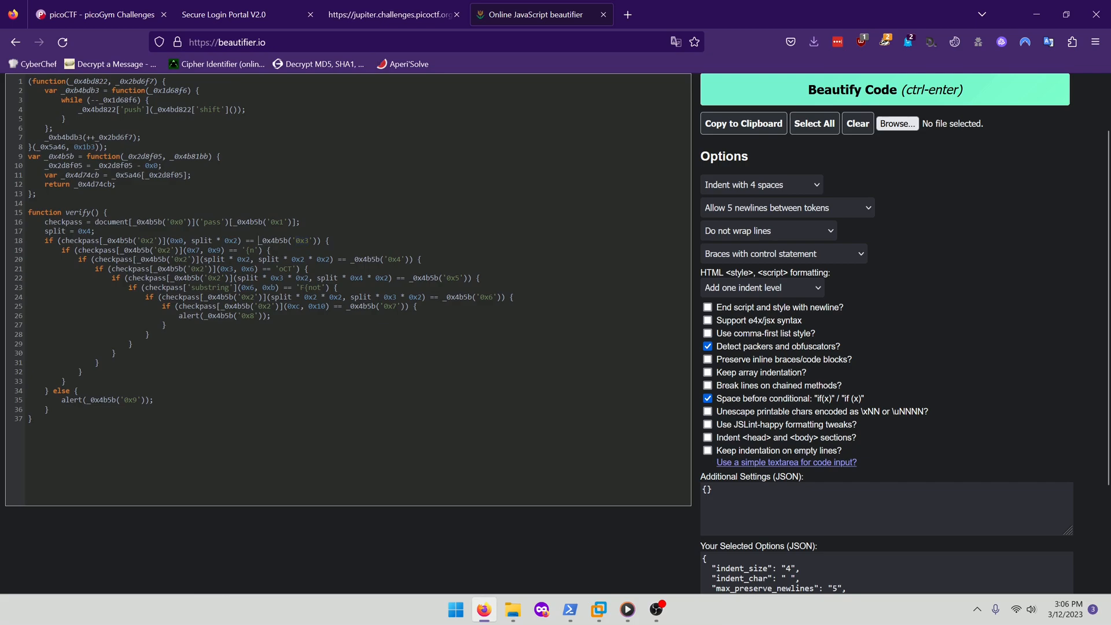
pyautogui.click(227, 14)
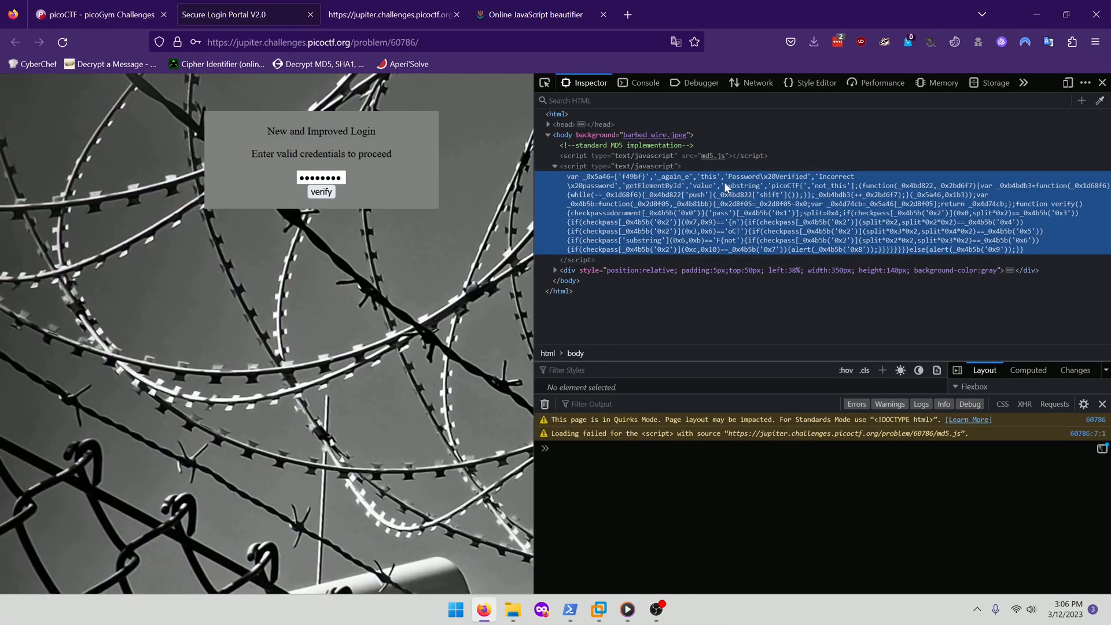
pyautogui.moveTo(718, 186)
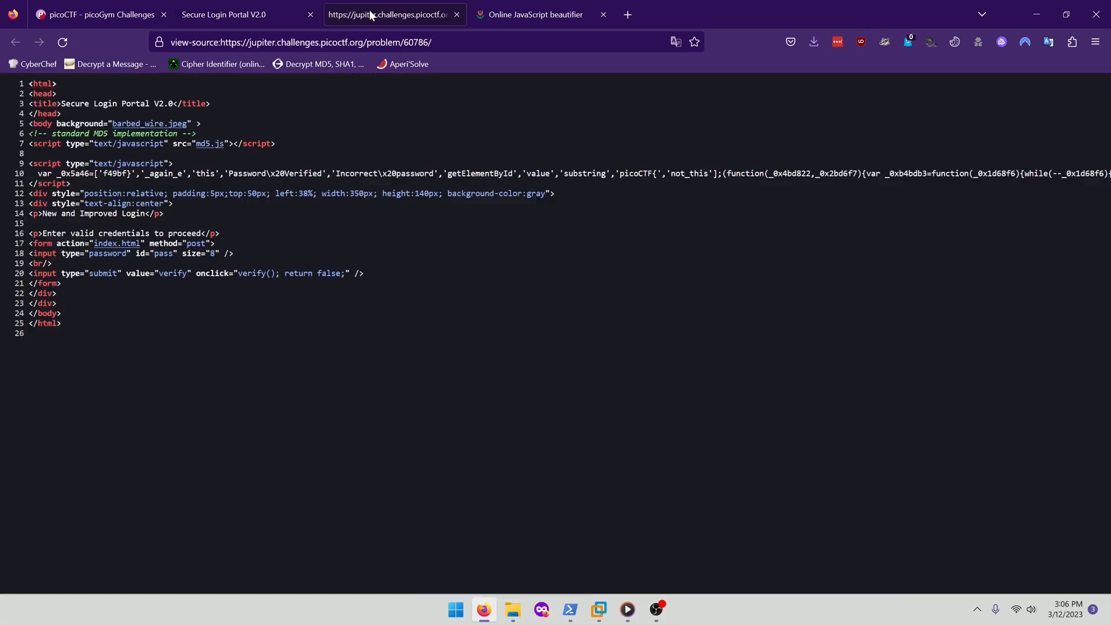
pyautogui.click(534, 14)
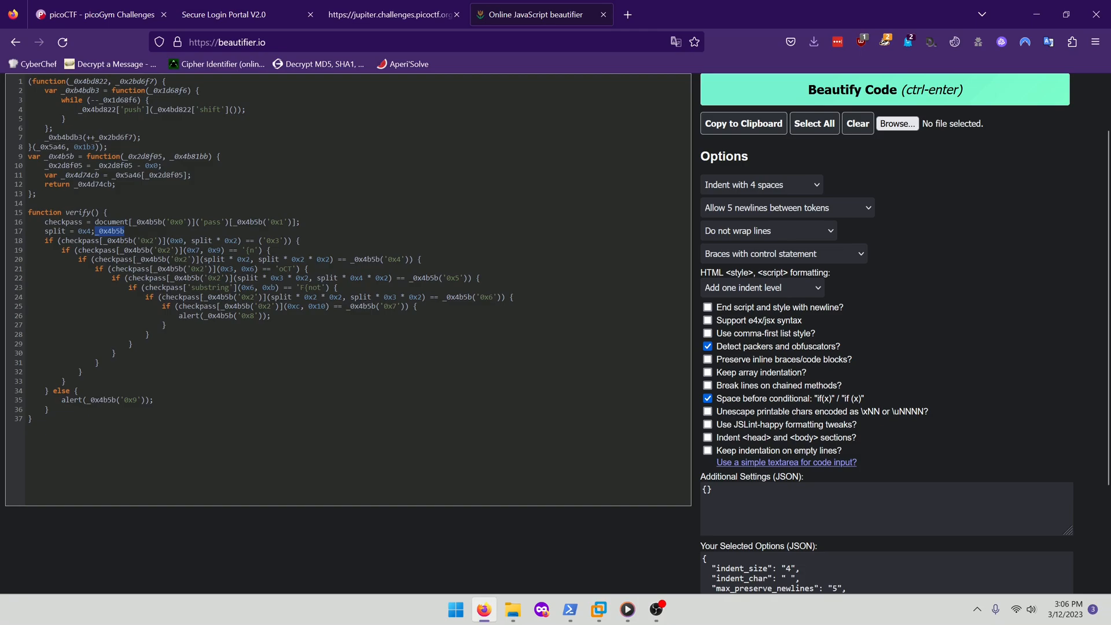
pyautogui.click(99, 14)
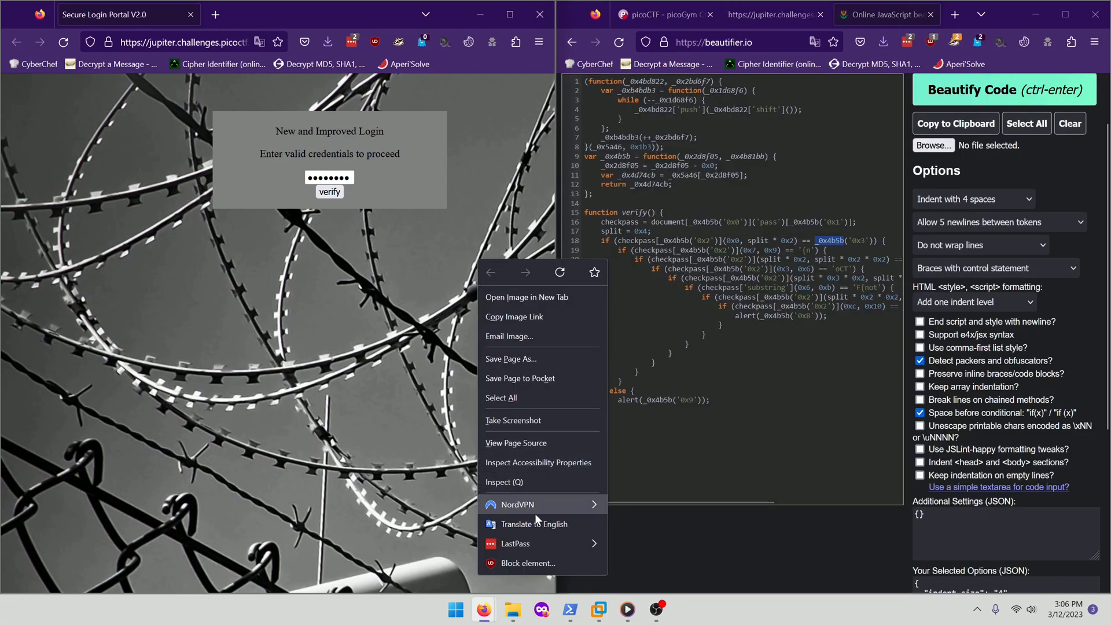
# Inspect the portal's inline obfuscated script and call _0x4b5b in the Console to decode entries 0x3–0x5
pyautogui.click(504, 482)
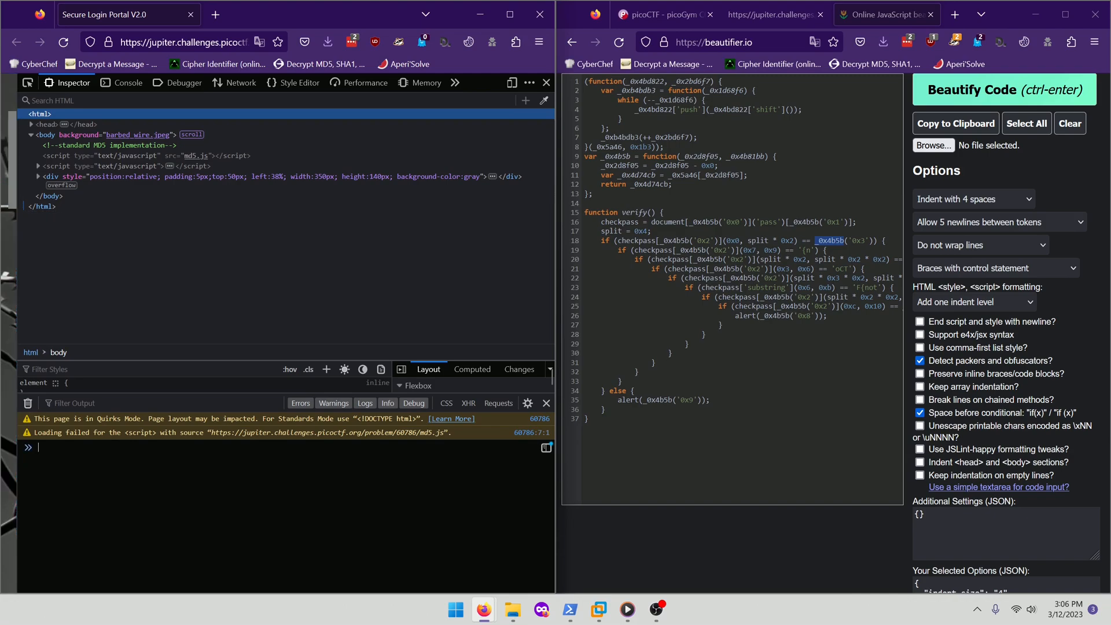
pyautogui.click(40, 167)
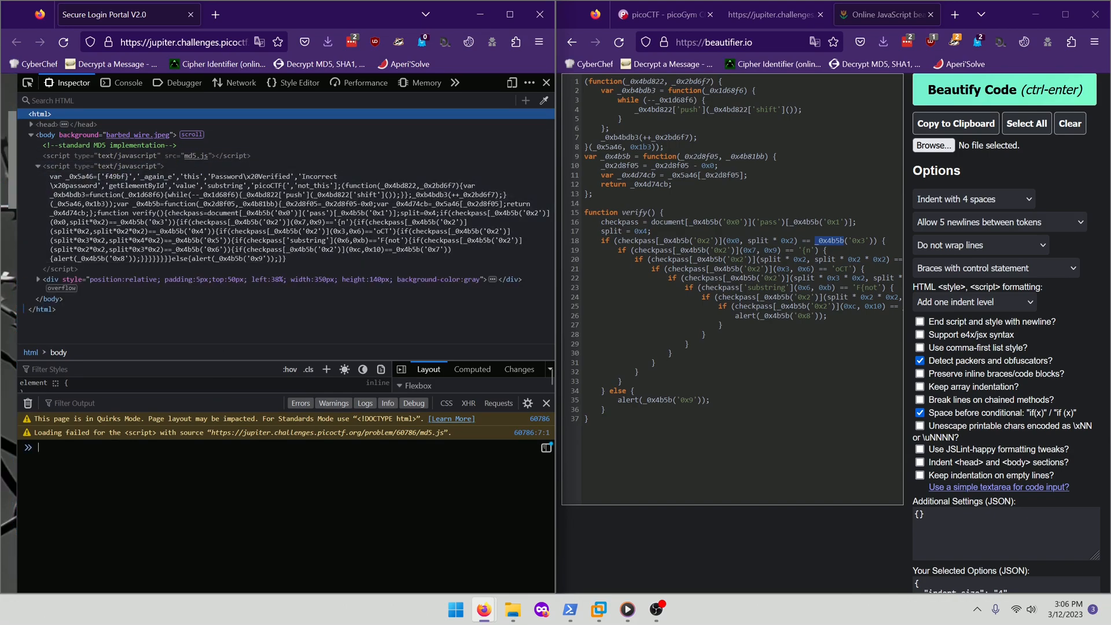
pyautogui.write('_0x4b5b')
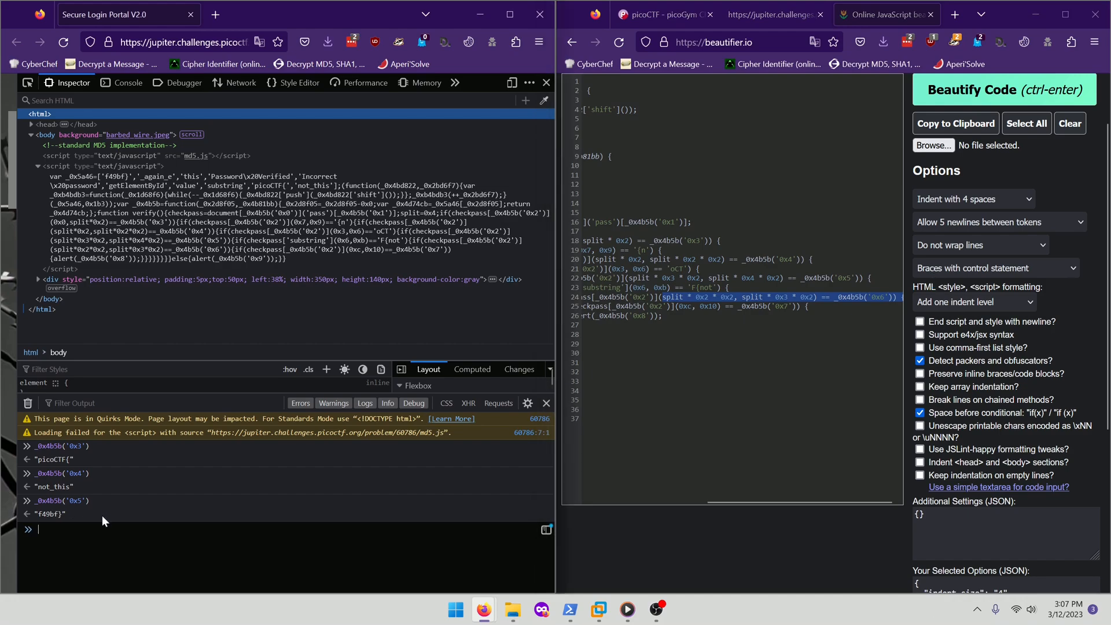
pyautogui.write("_0x4b5b('0x6')")
pyautogui.click(733, 290)
pyautogui.write('p')
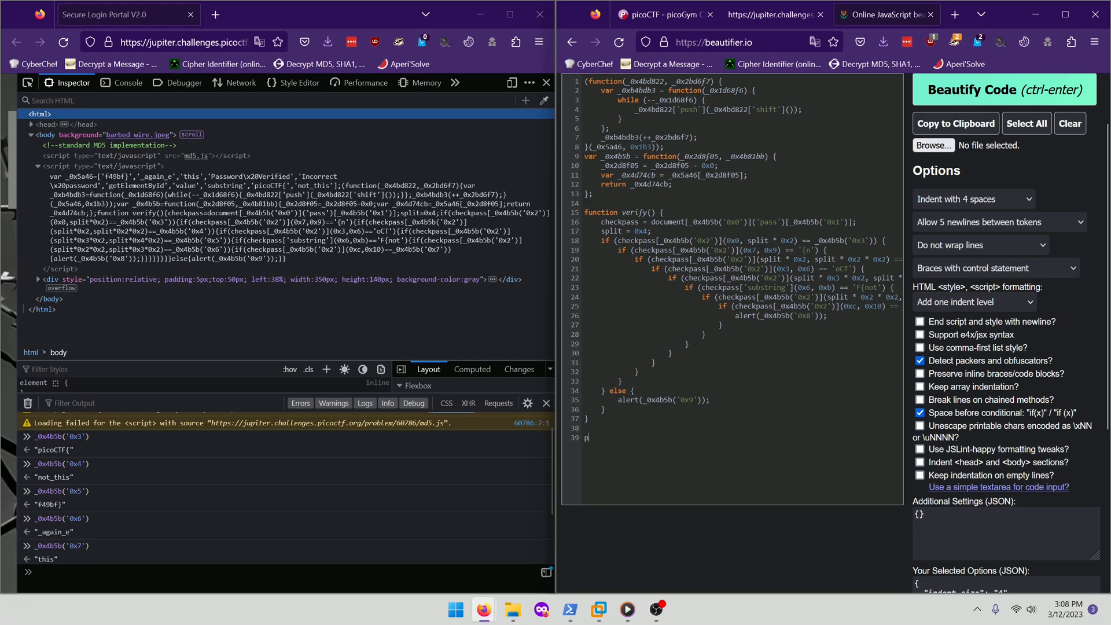
# Type the decoded flag pieces icoCTF{, not, _asgain, ef, 40, 9bf into the editor
pyautogui.write('icoCTF{')
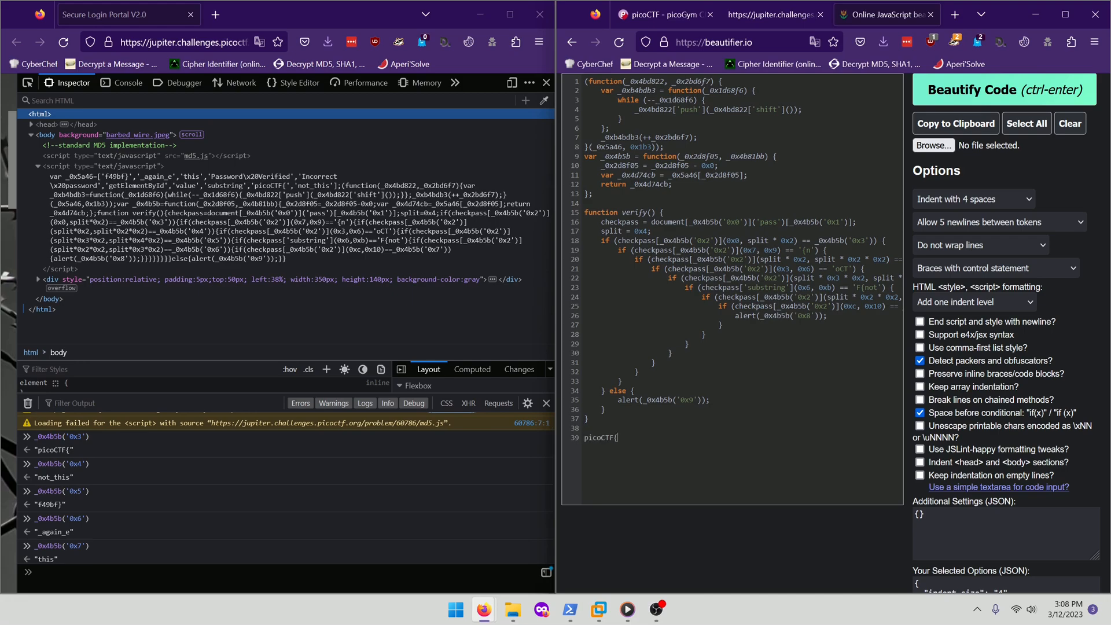
pyautogui.write('not_this')
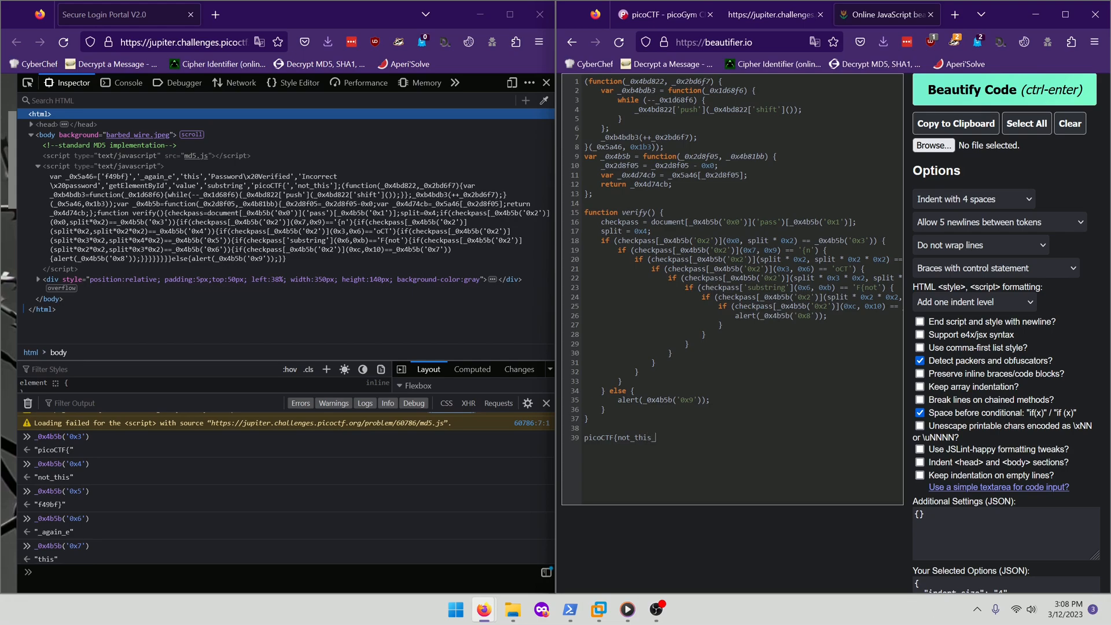
pyautogui.write('_asgain')
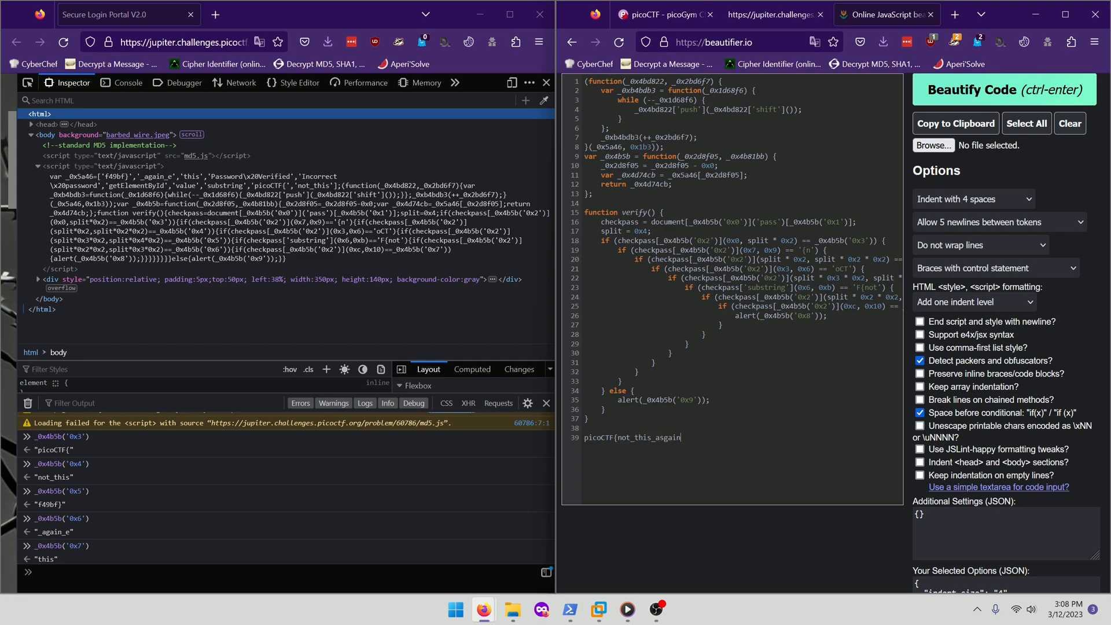
pyautogui.write('ef')
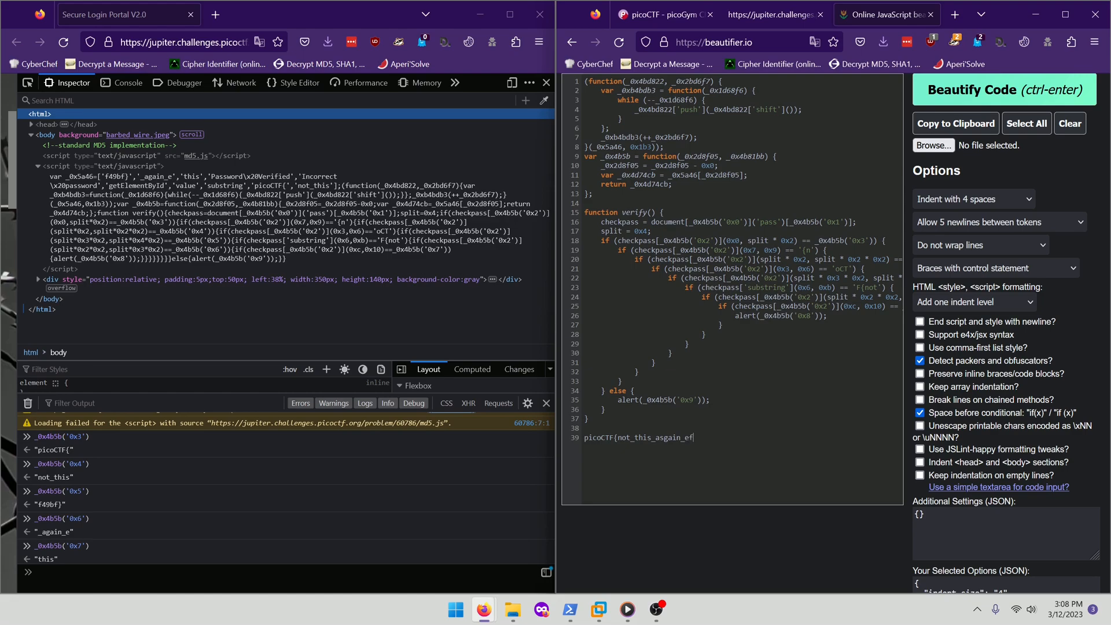
pyautogui.write('40')
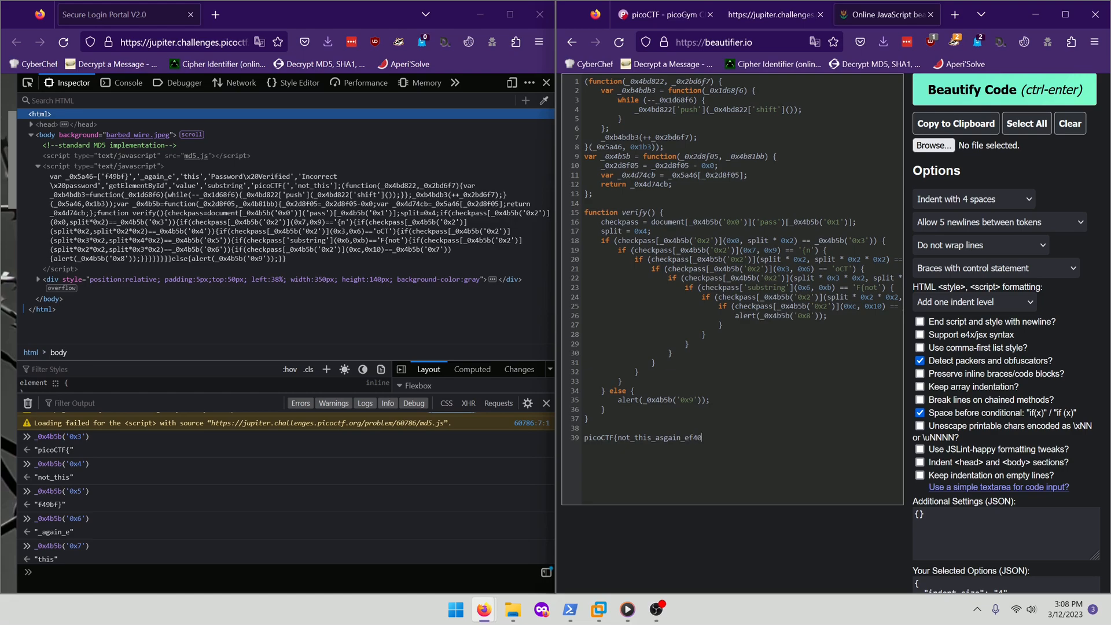
pyautogui.write('9bf')
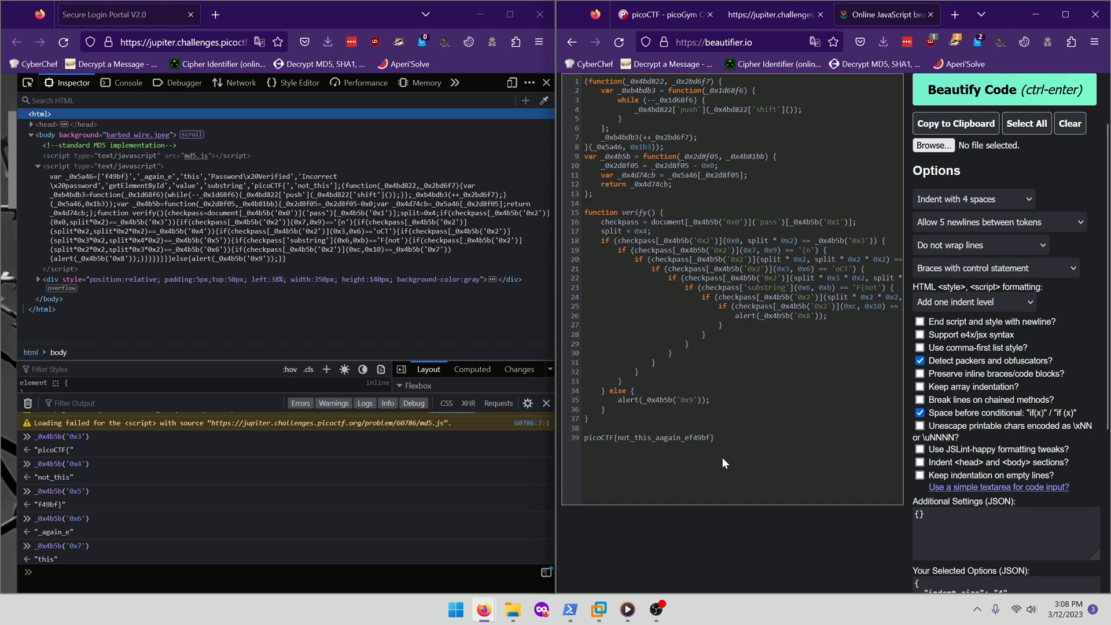
# Copy the assembled flag, correct its typo, and submit picoCTF{not_this_again_ef49bf}
pyautogui.doubleClick(647, 438)
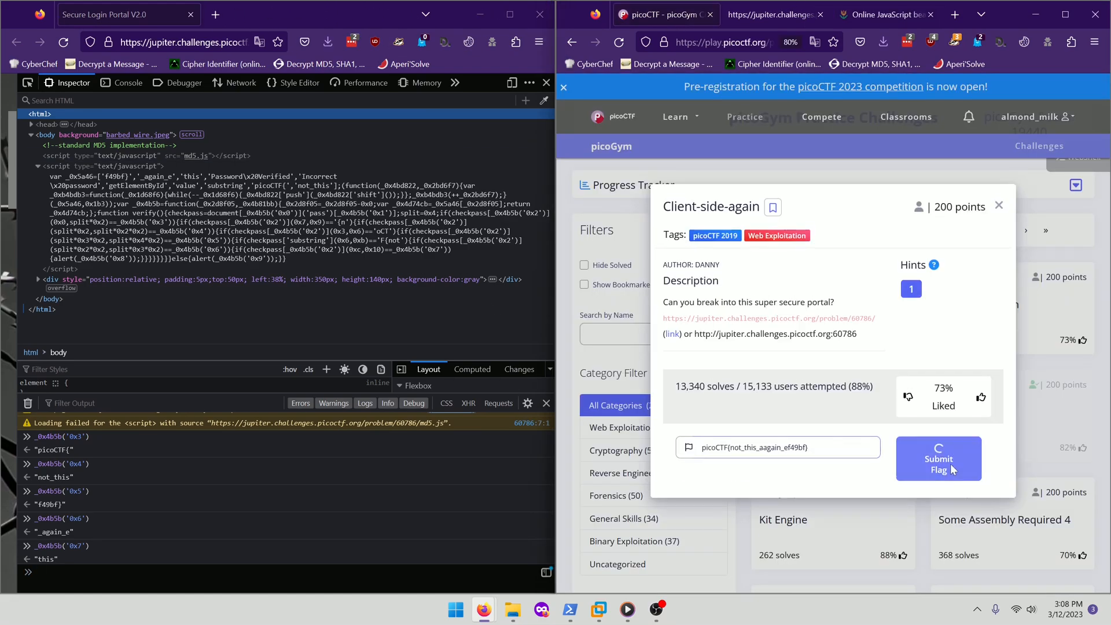
pyautogui.click(938, 458)
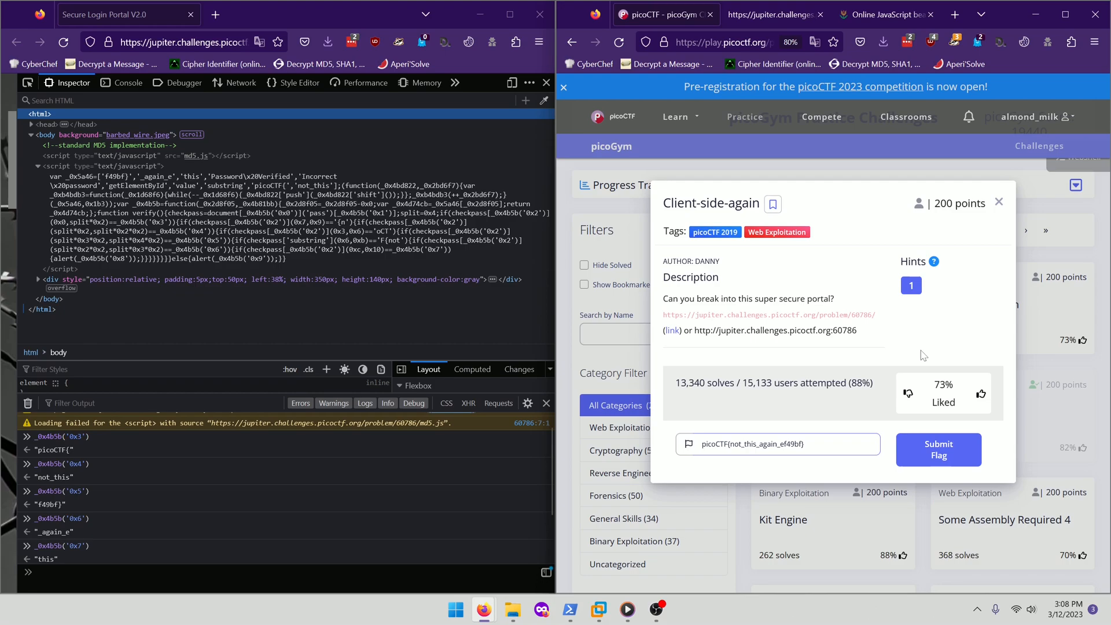
pyautogui.click(938, 449)
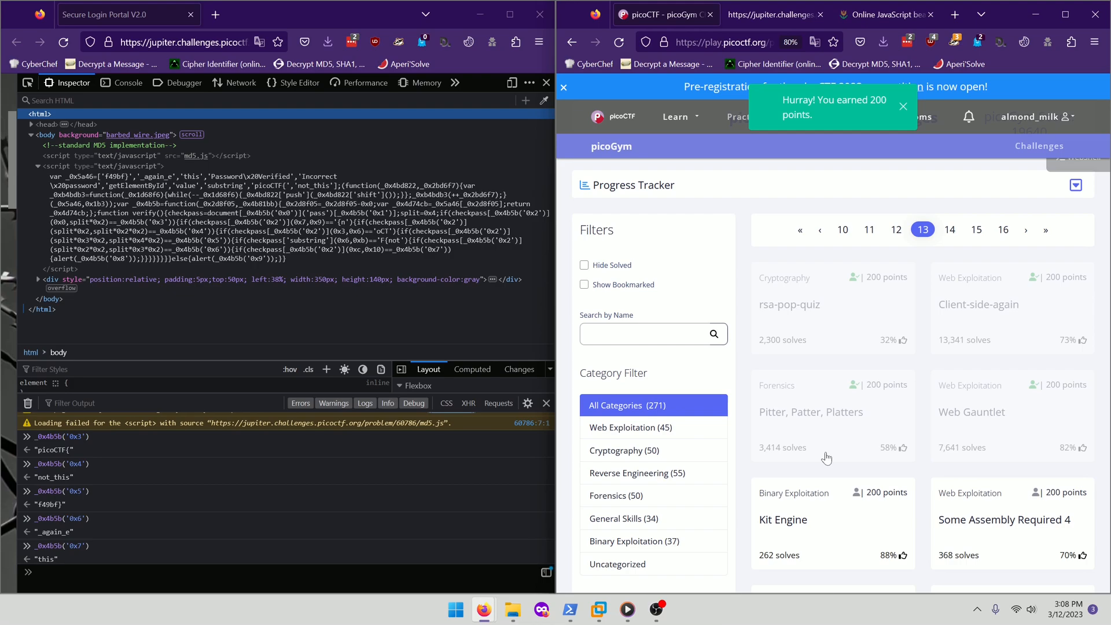
# Close the 'Hurray! You earned 200 points.' toast
pyautogui.click(903, 107)
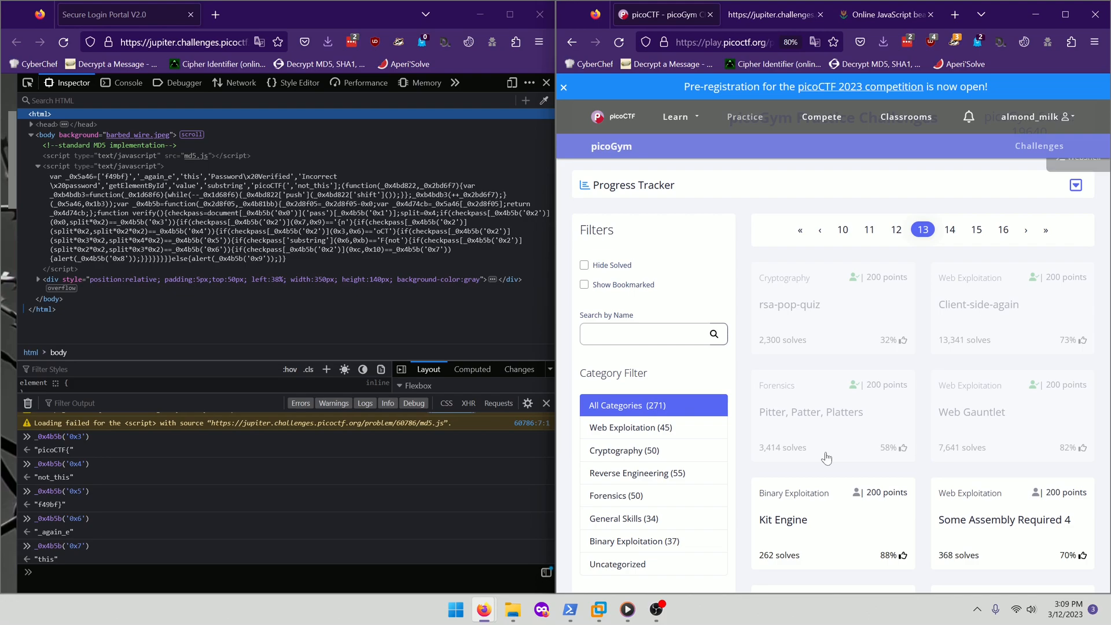
pyautogui.moveTo(830, 477)
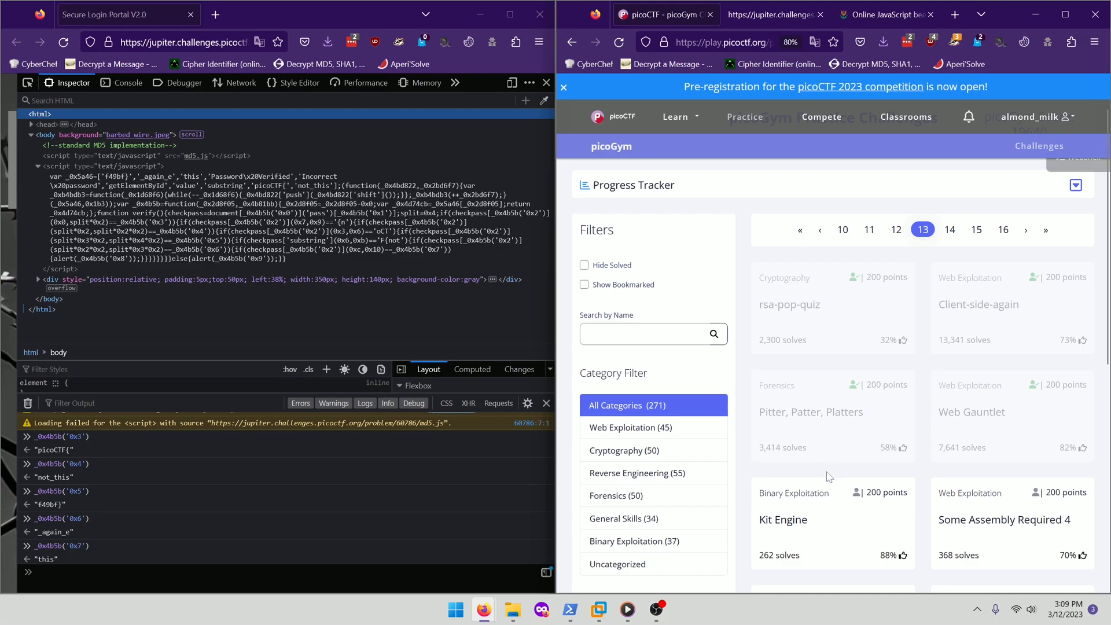